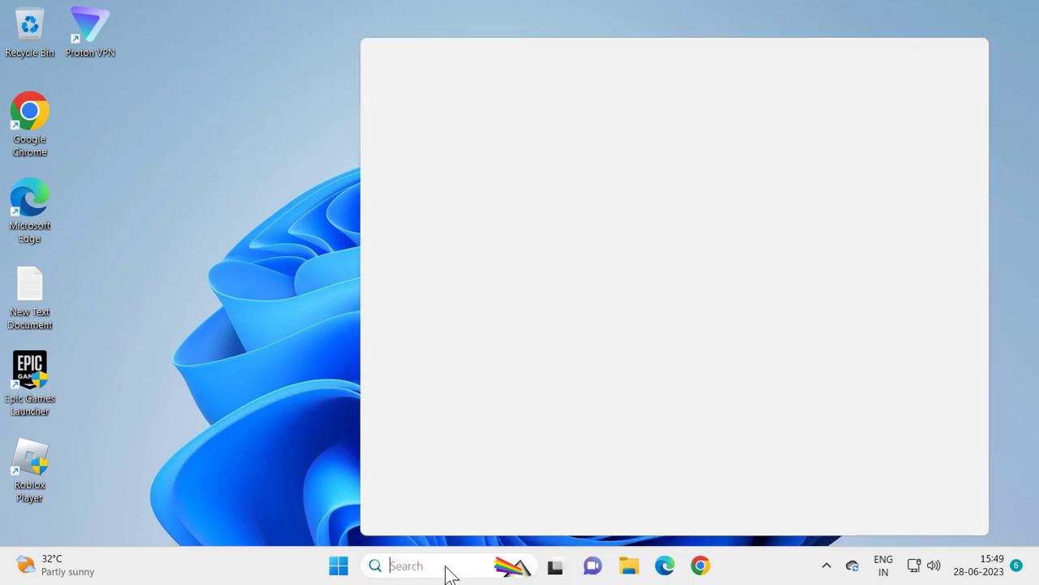
Search 'screen save' and open the Change screen saver result
type("scre")
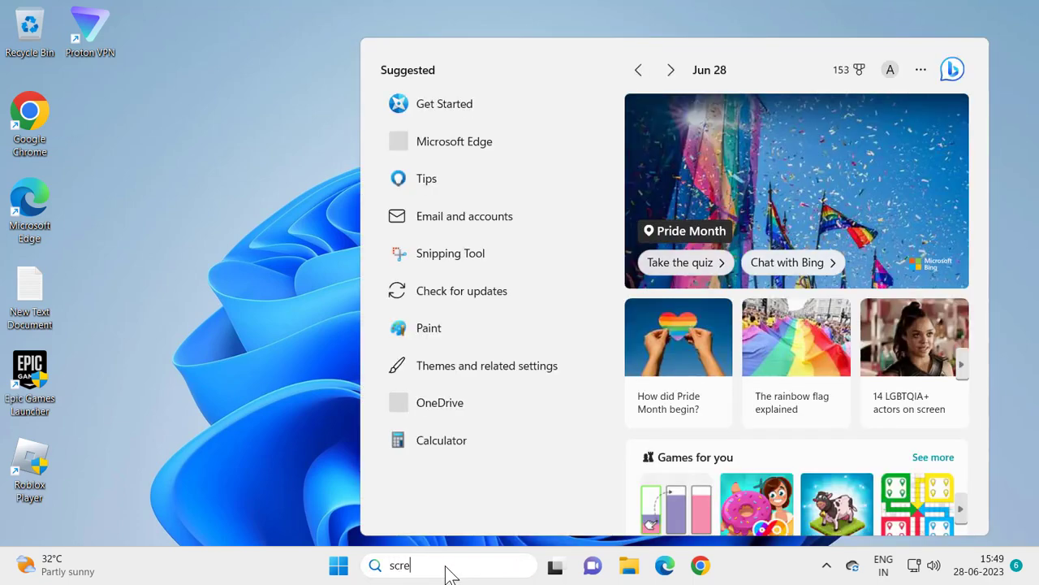
type("en s")
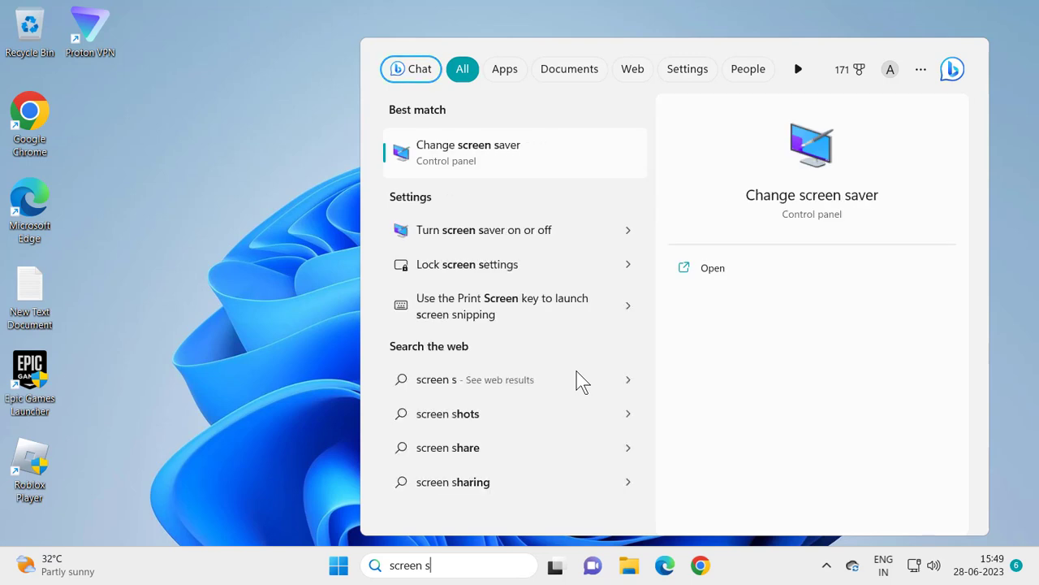
type("ave")
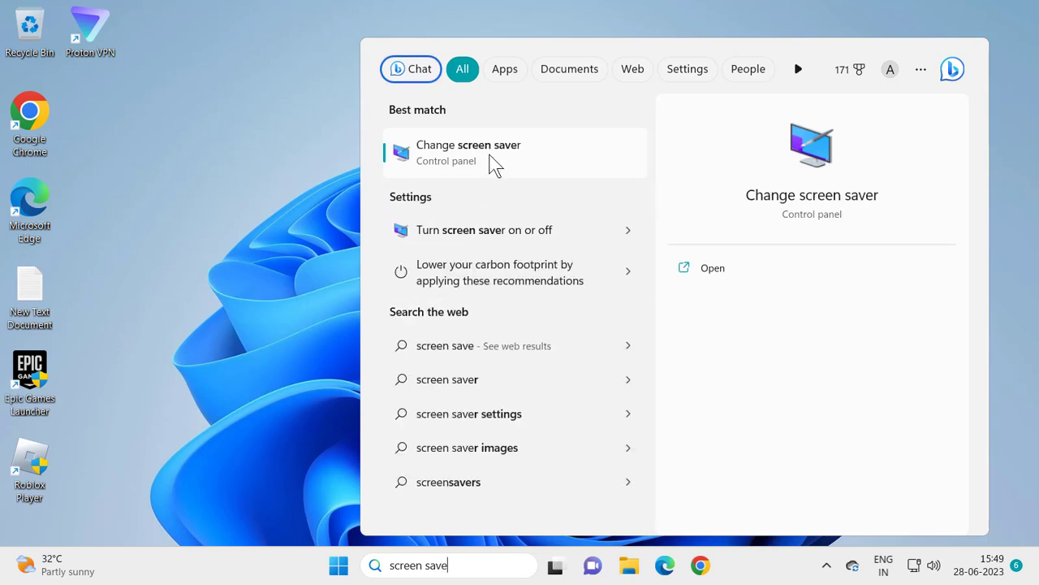
left_click(468, 153)
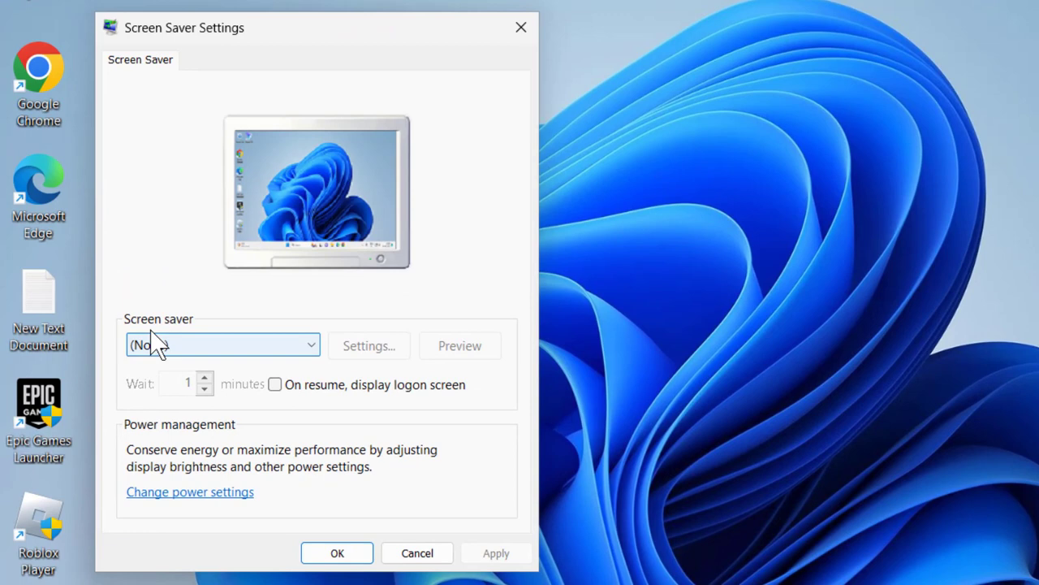
Choose the Photos screen saver with a 1-minute wait
left_click(225, 344)
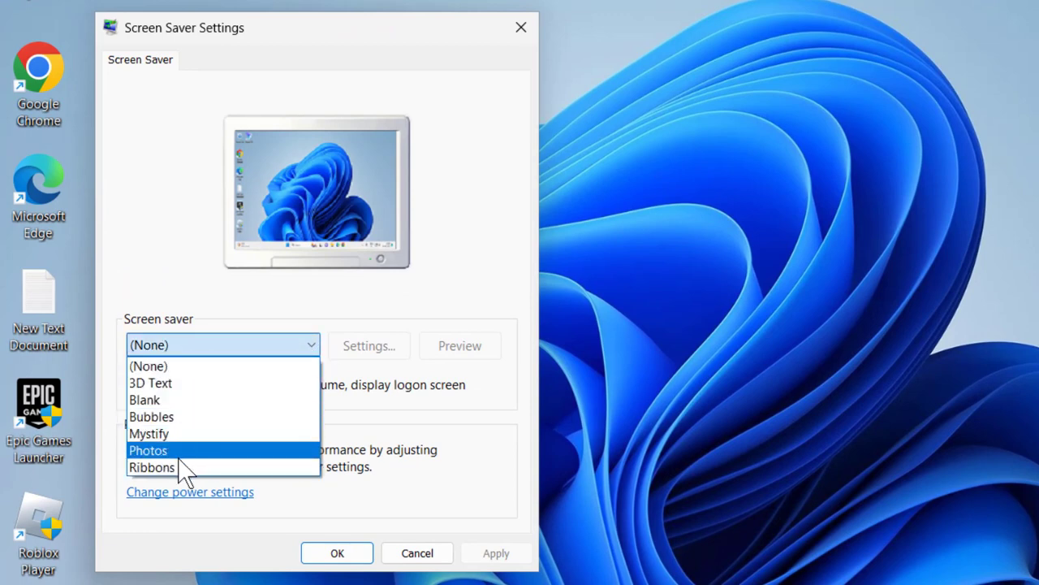
left_click(148, 450)
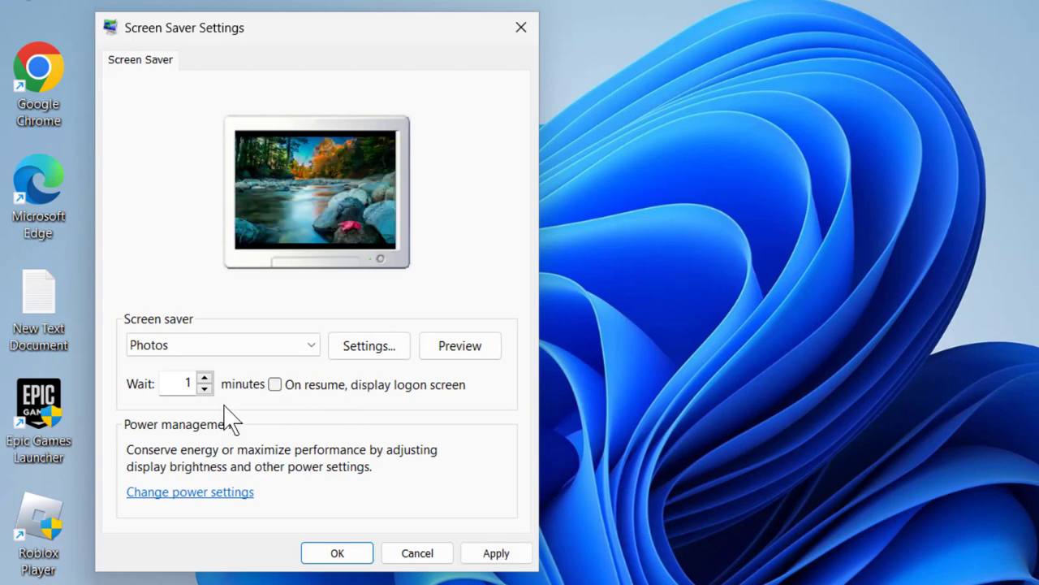
mouse_move(198, 406)
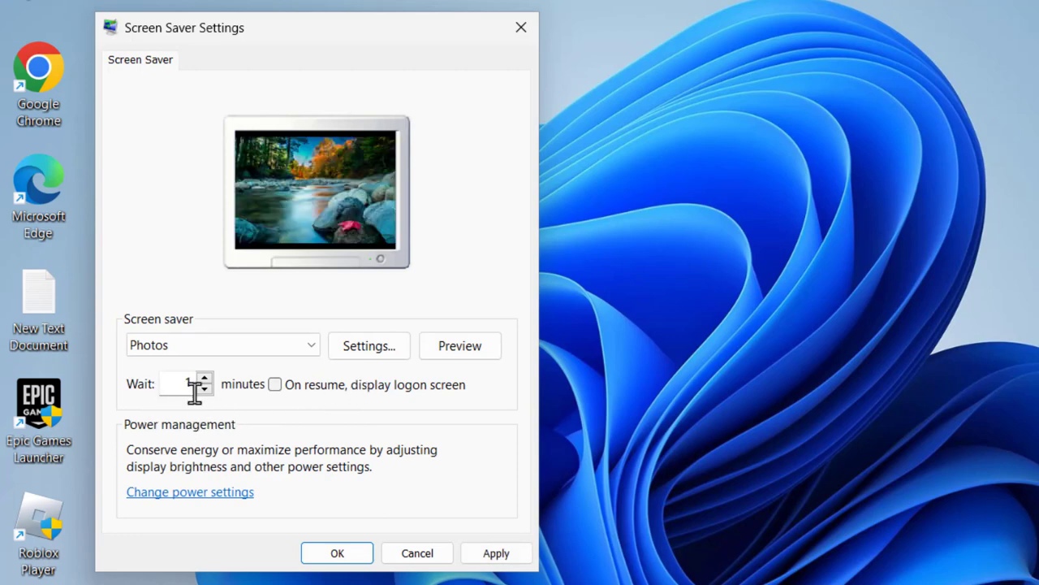
left_click(205, 379)
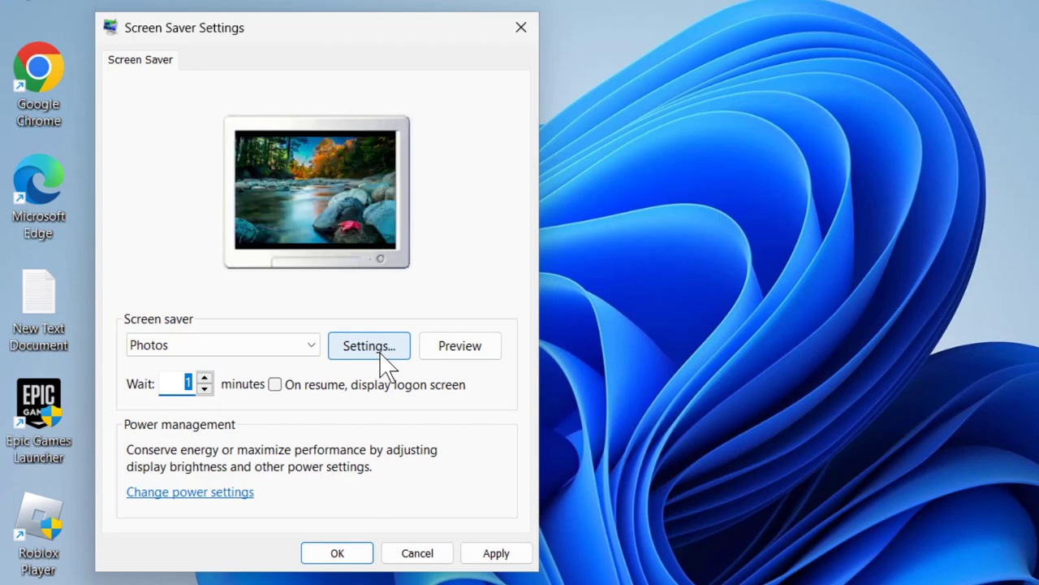
Set the Photos slideshow source to the Pictures library
left_click(369, 344)
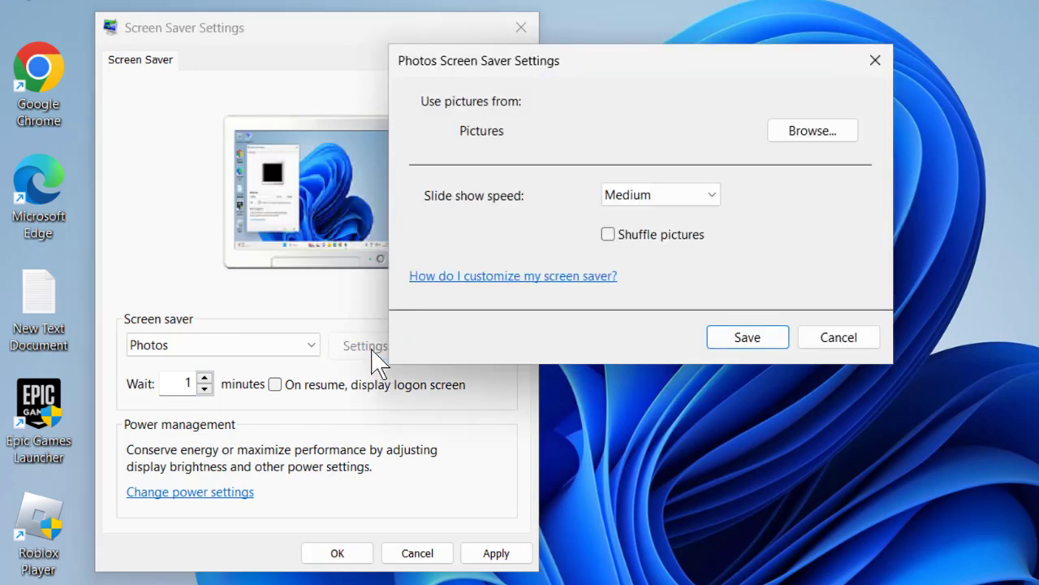
mouse_move(360, 336)
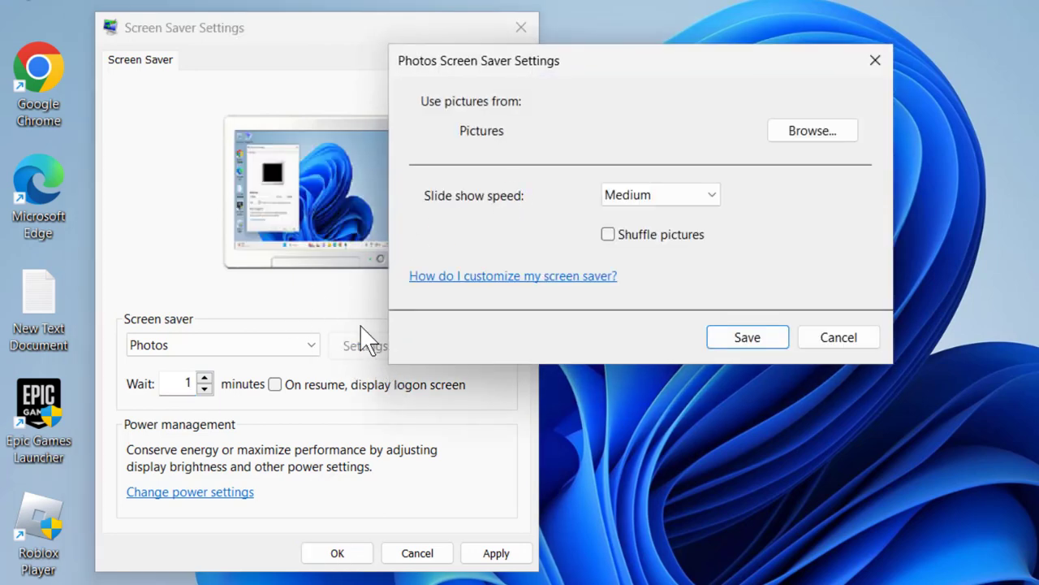
mouse_move(370, 361)
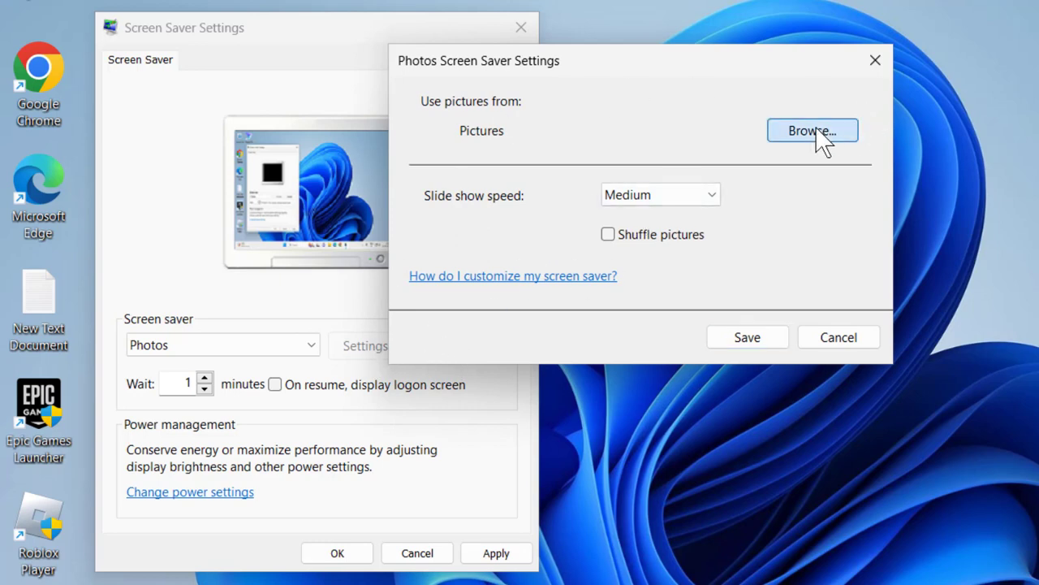
left_click(811, 130)
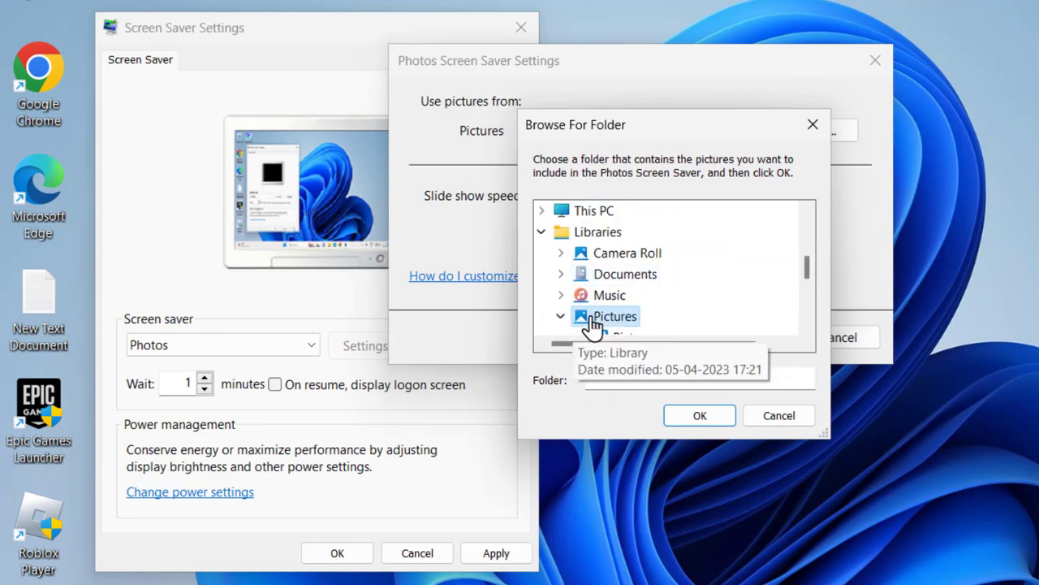
left_click(700, 415)
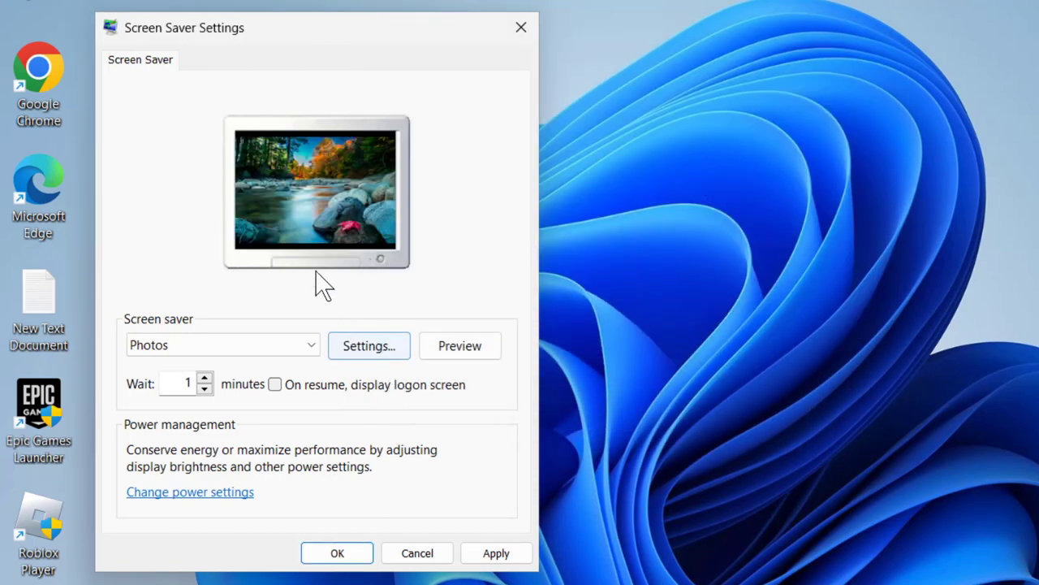
mouse_move(337, 276)
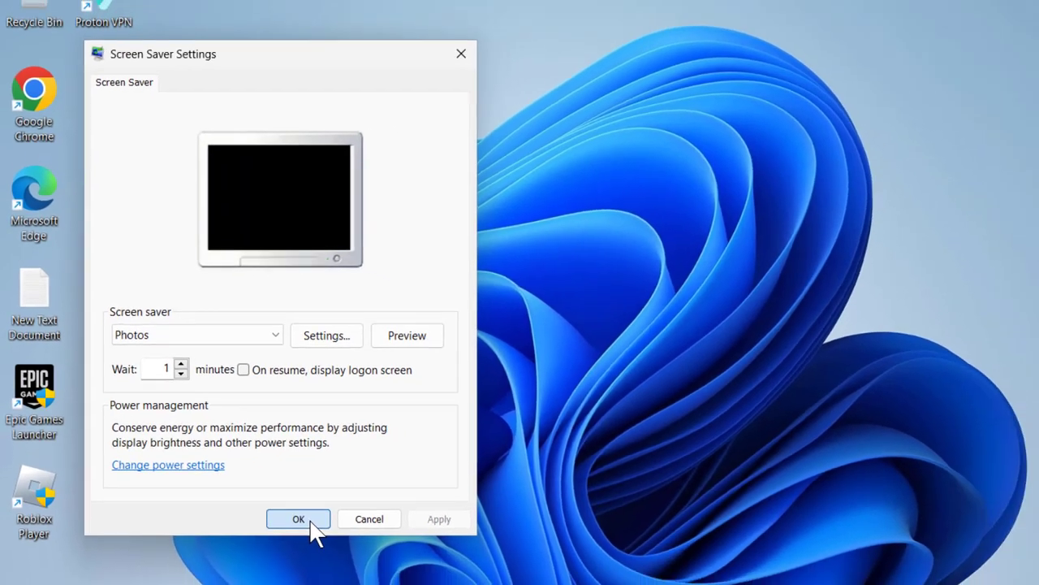
Confirm the Photos screen saver setup and close Screen Saver Settings
left_click(298, 520)
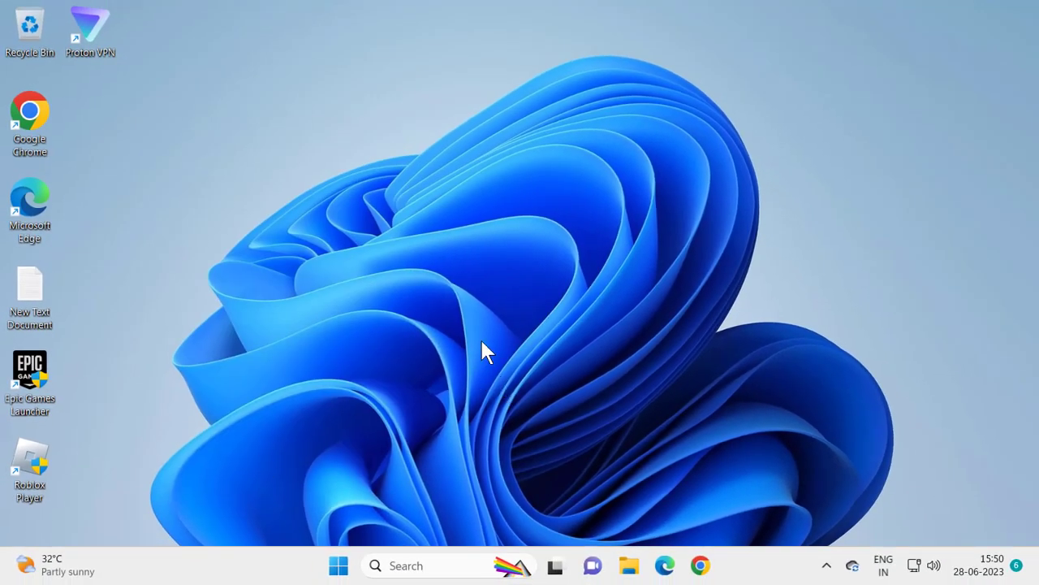
mouse_move(536, 312)
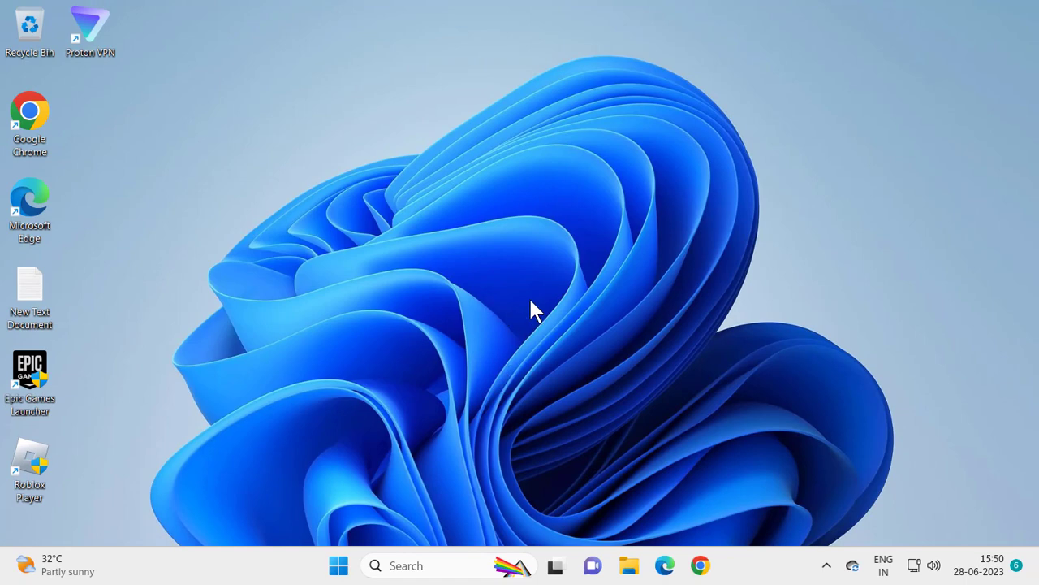
mouse_move(526, 312)
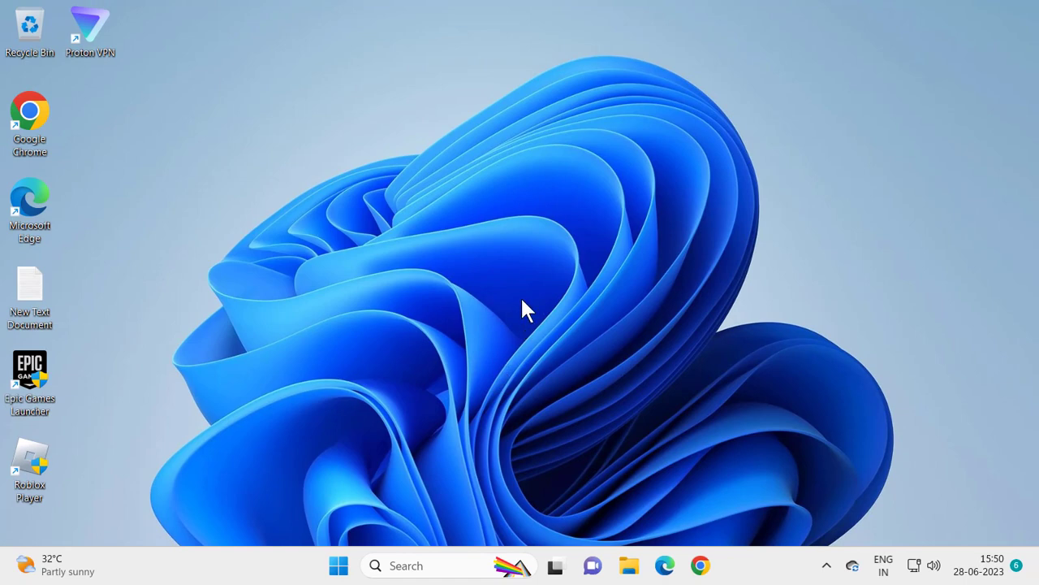